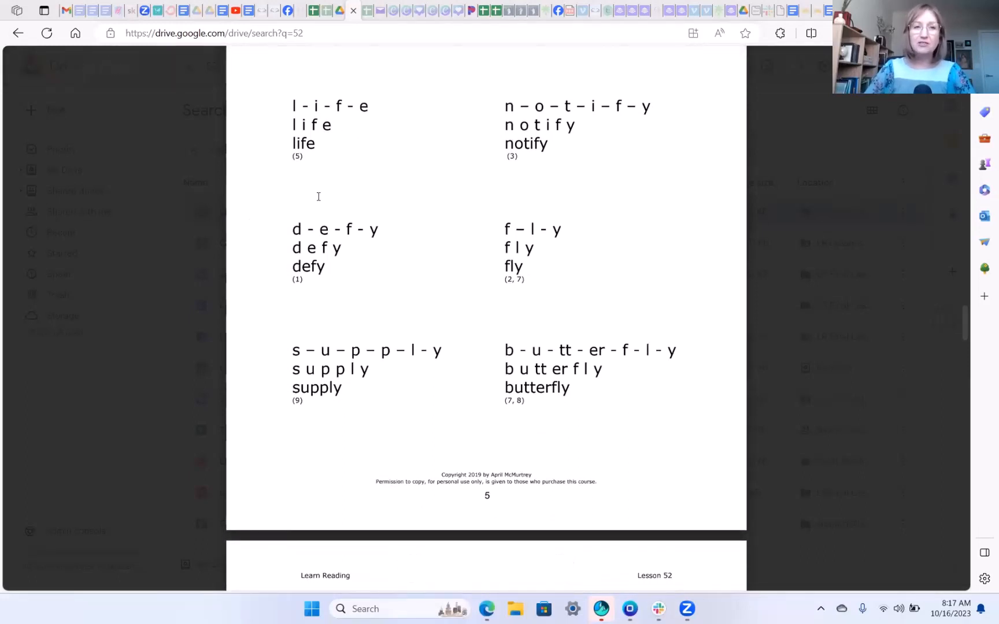
pyautogui.scroll(-3)
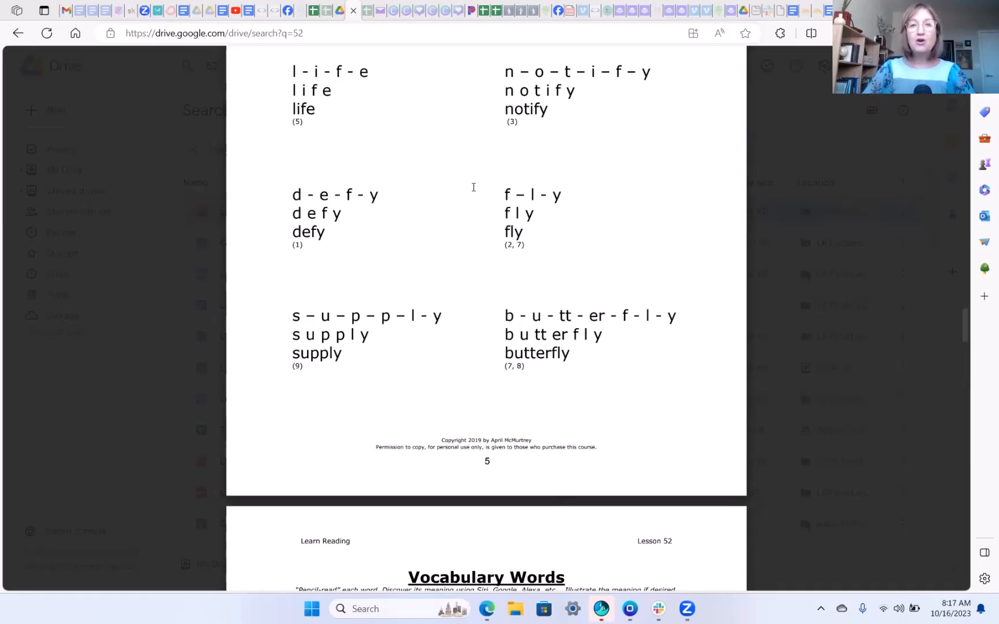
pyautogui.moveTo(449, 326)
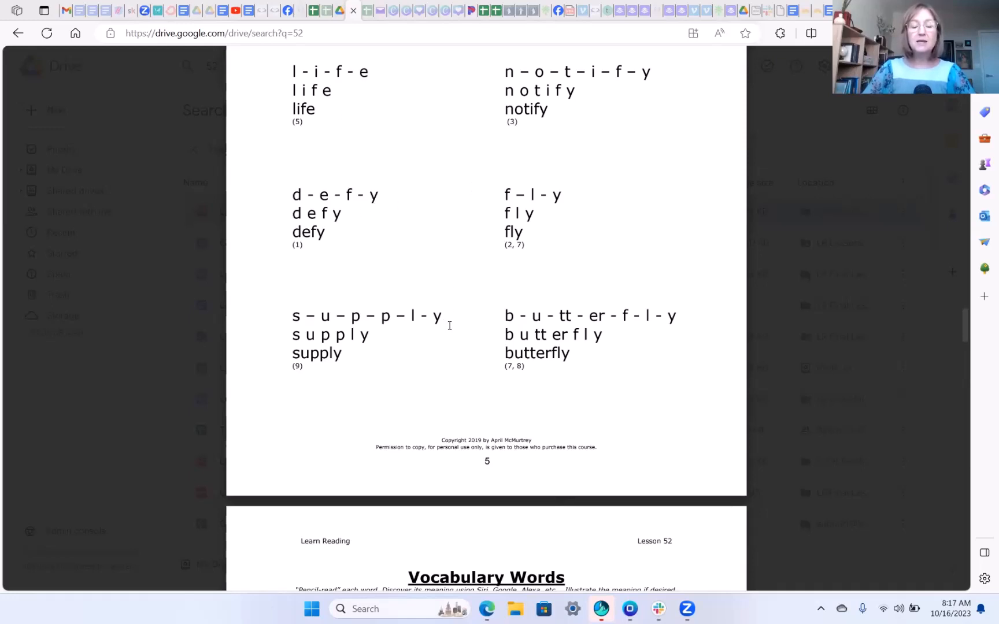
pyautogui.moveTo(477, 320)
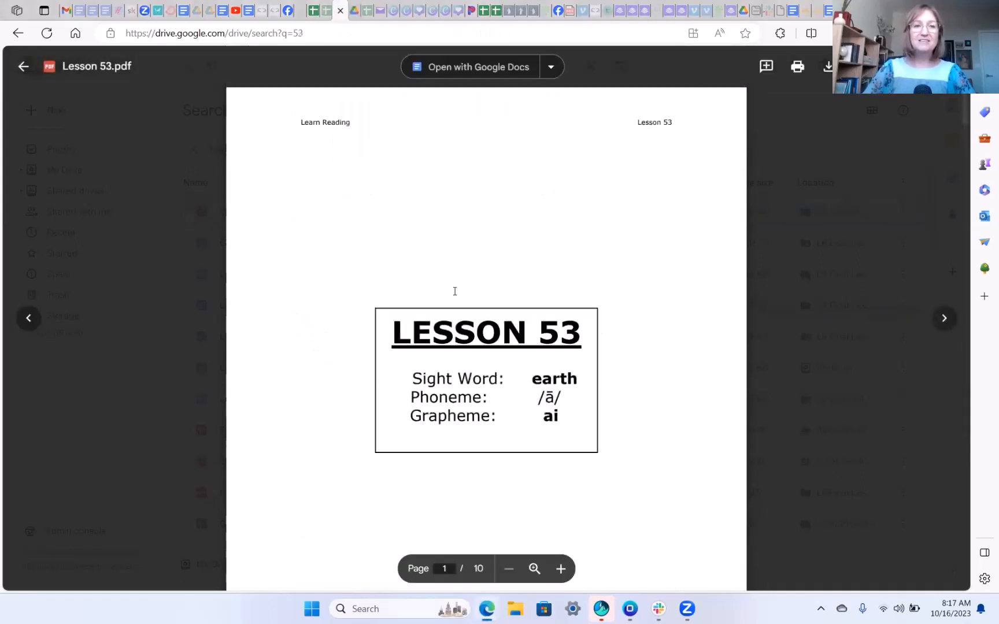
pyautogui.scroll(3)
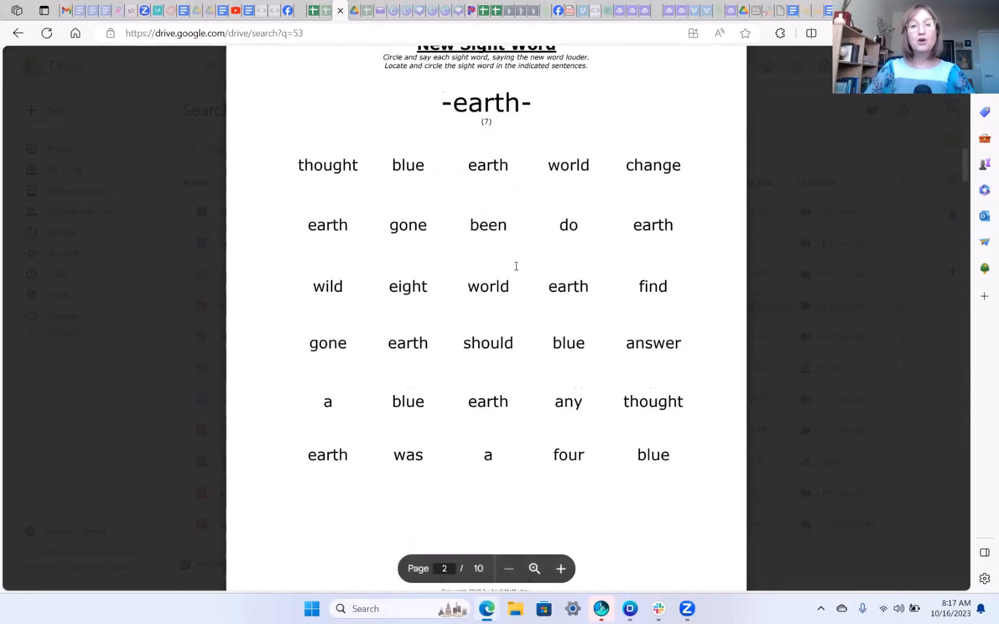
pyautogui.scroll(3)
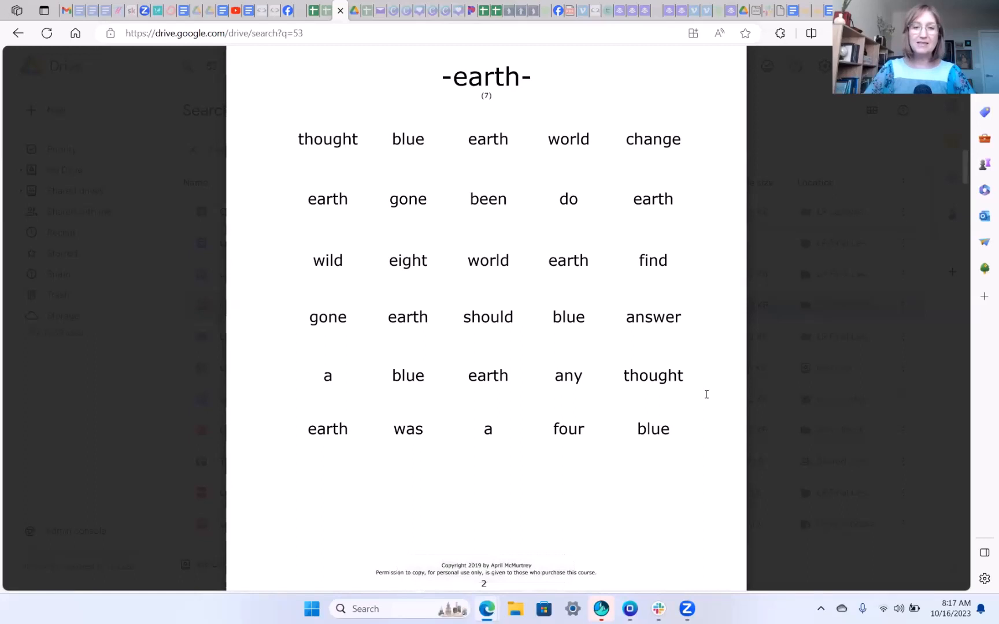
pyautogui.scroll(-3)
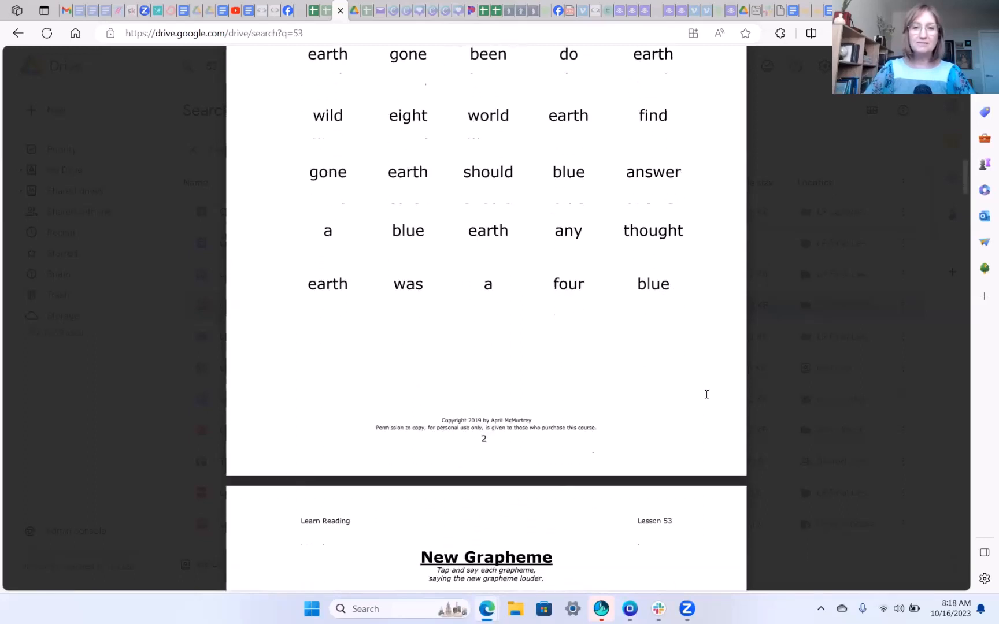
pyautogui.scroll(-3)
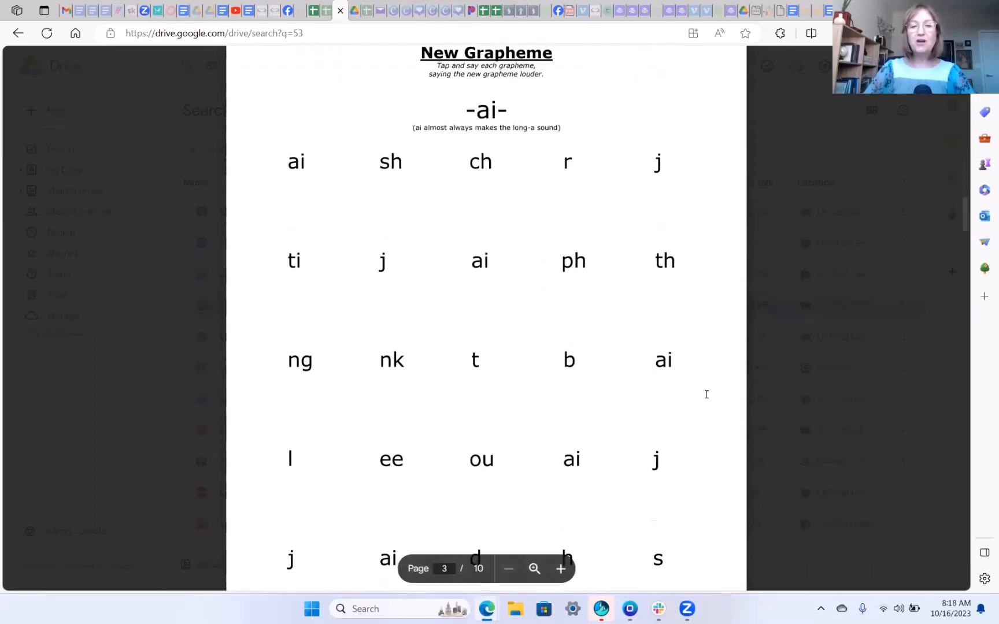
pyautogui.scroll(3)
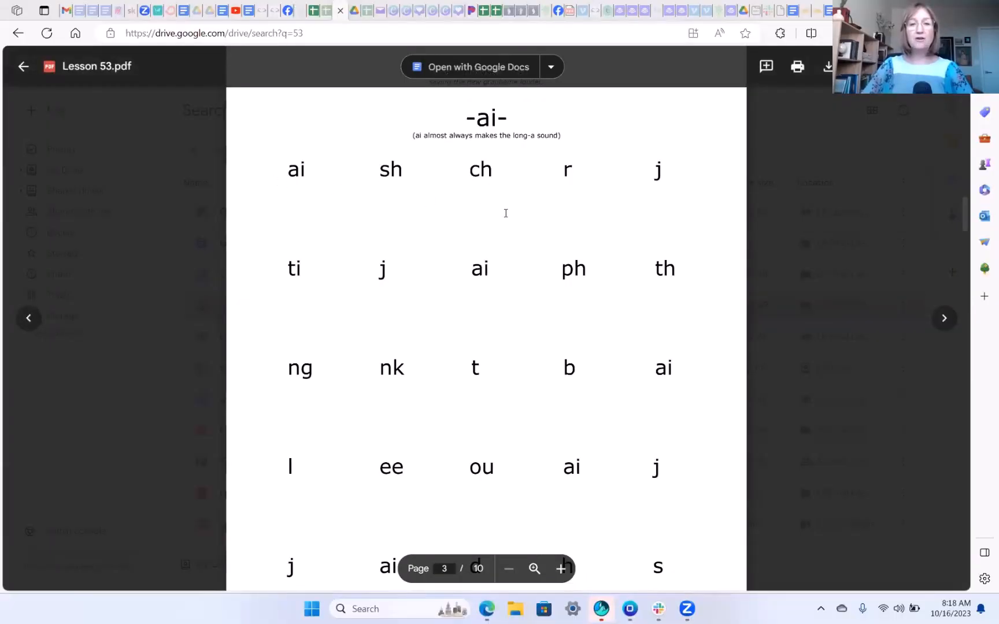
pyautogui.scroll(3)
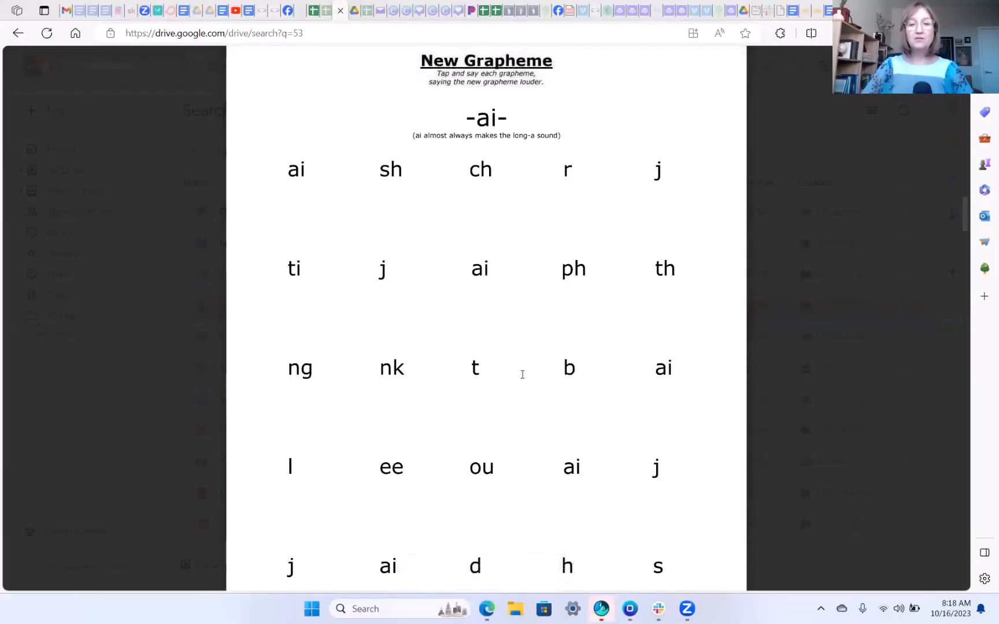
pyautogui.scroll(-3)
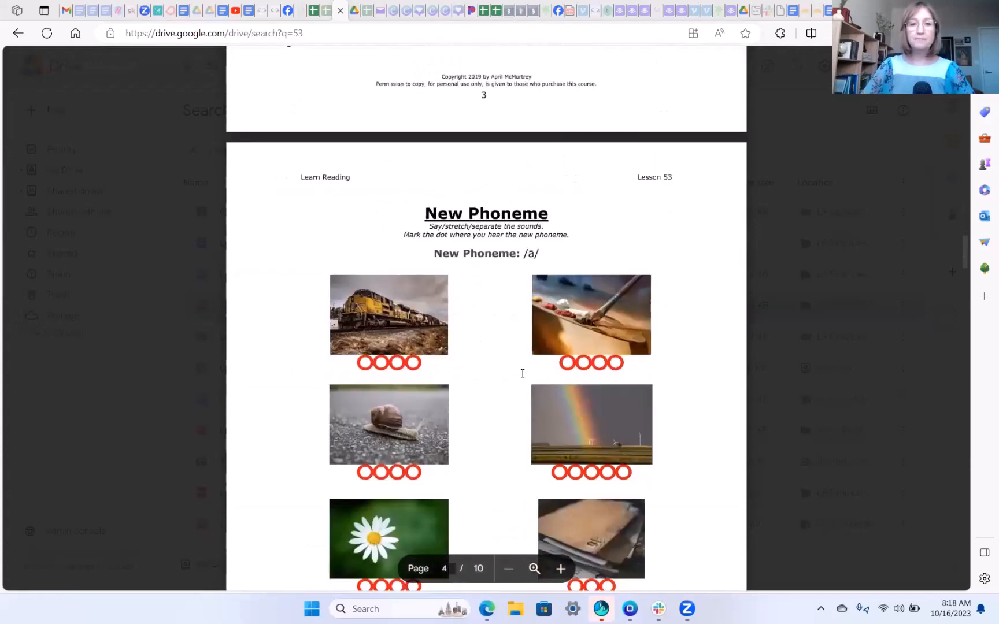
pyautogui.scroll(-3)
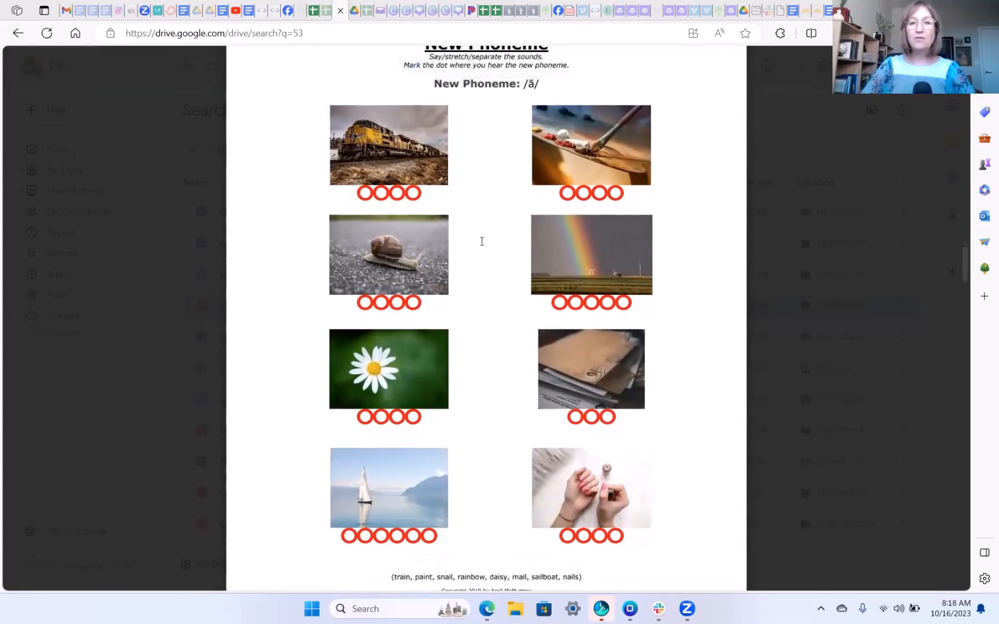
pyautogui.scroll(-3)
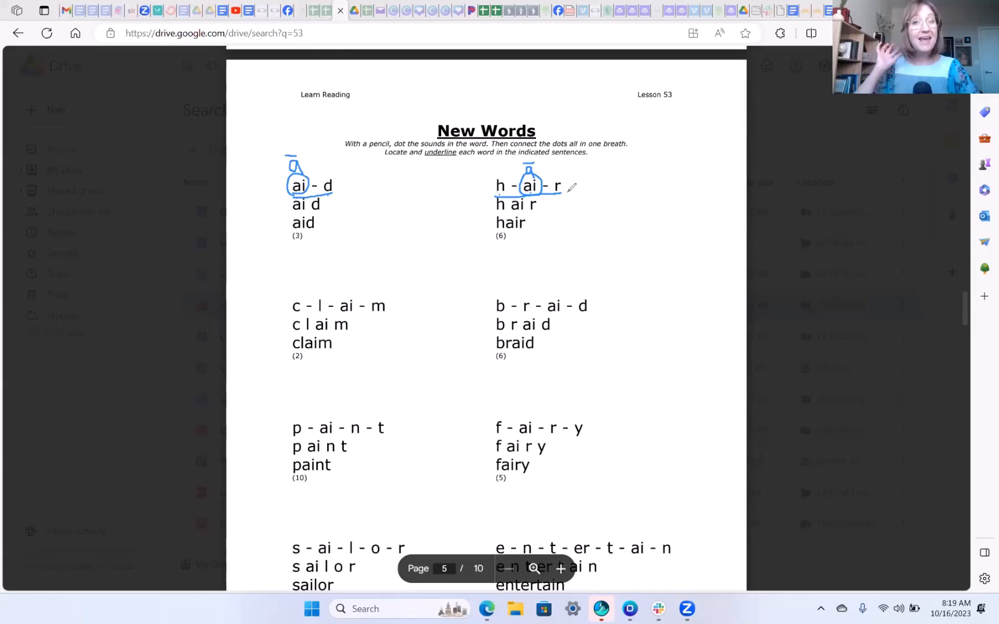
pyautogui.moveTo(343, 271)
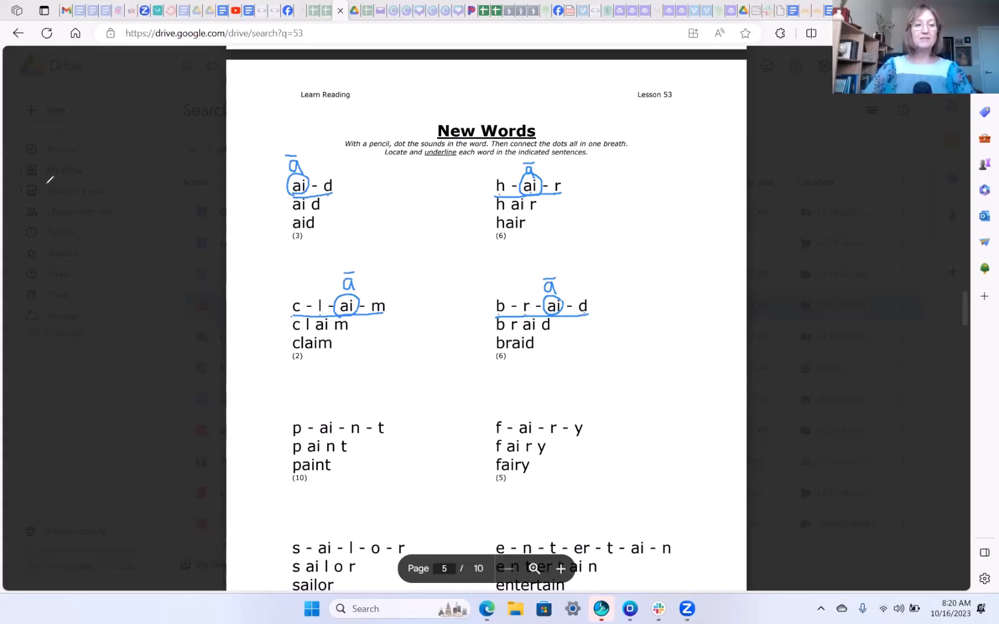
pyautogui.moveTo(249, 318)
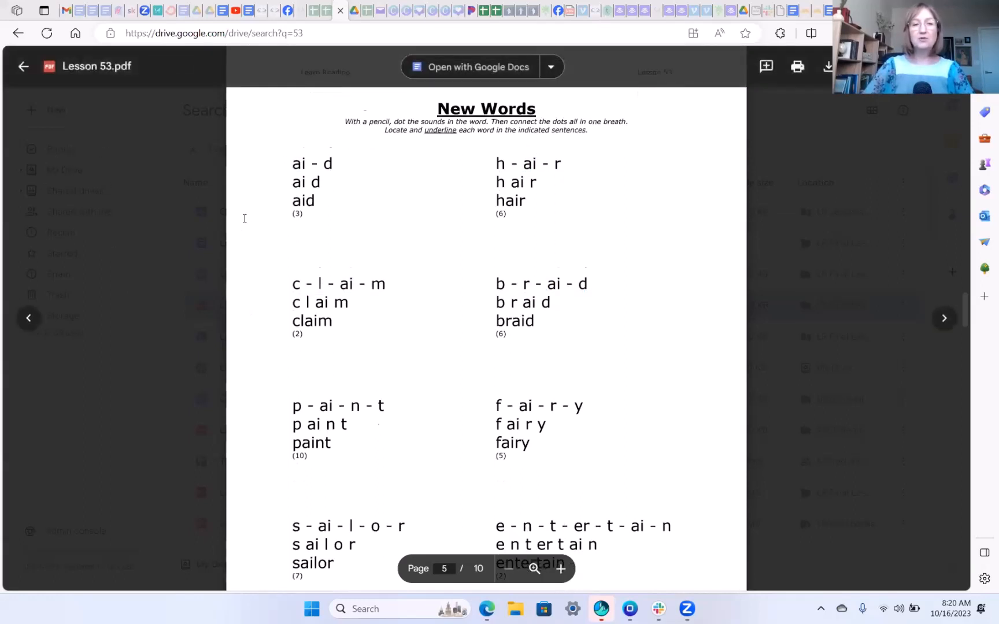
pyautogui.scroll(-3)
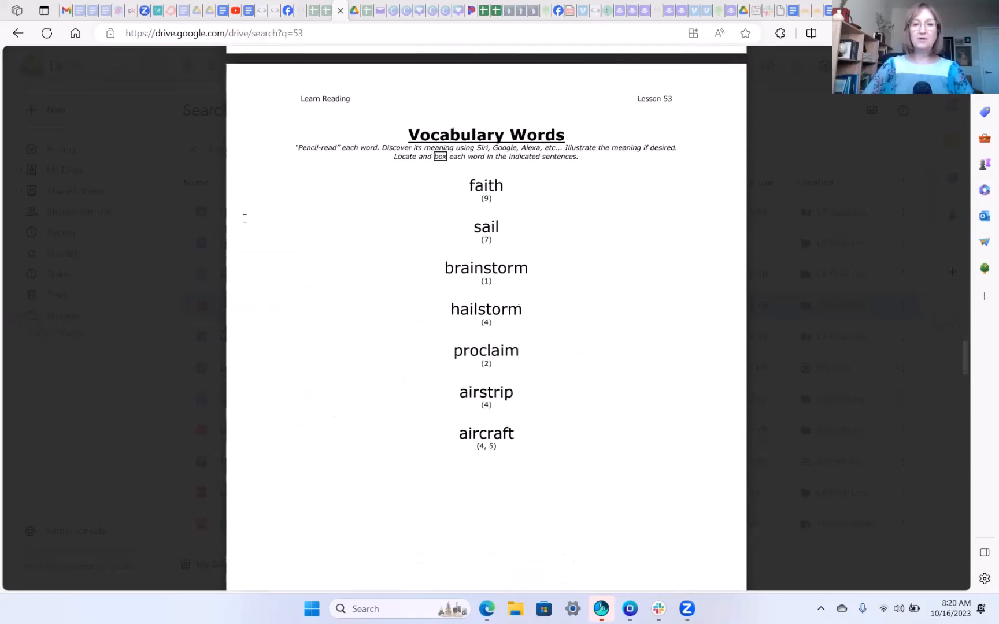
pyautogui.scroll(-3)
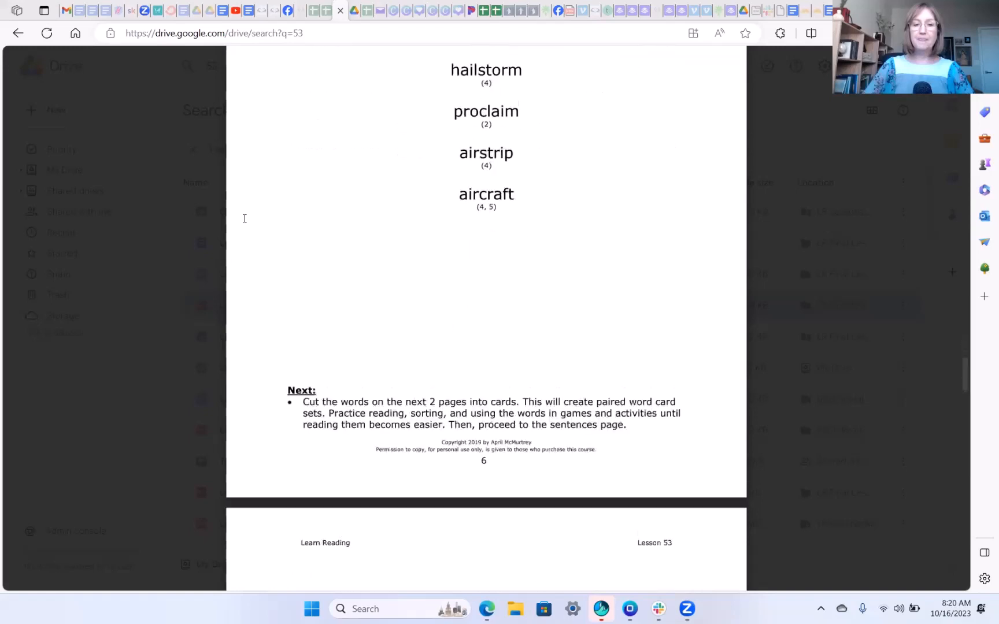
pyautogui.scroll(-3)
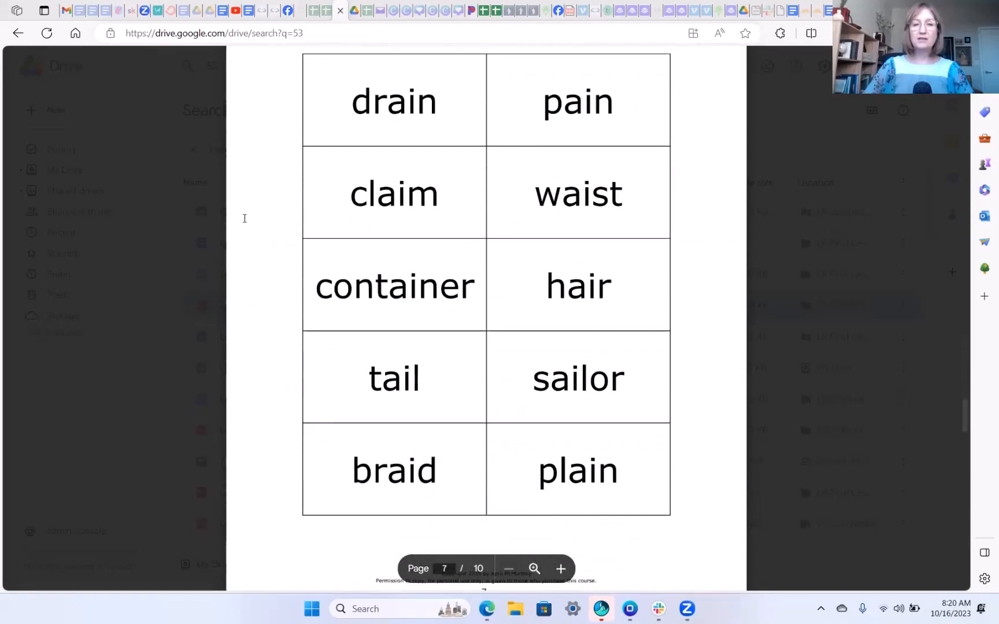
pyautogui.scroll(-3)
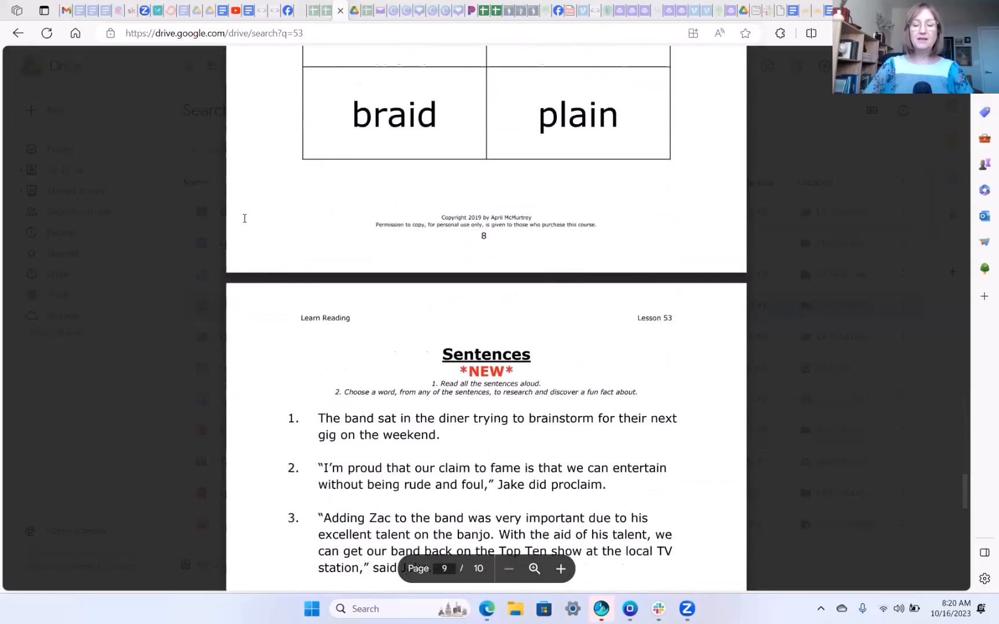
pyautogui.scroll(-3)
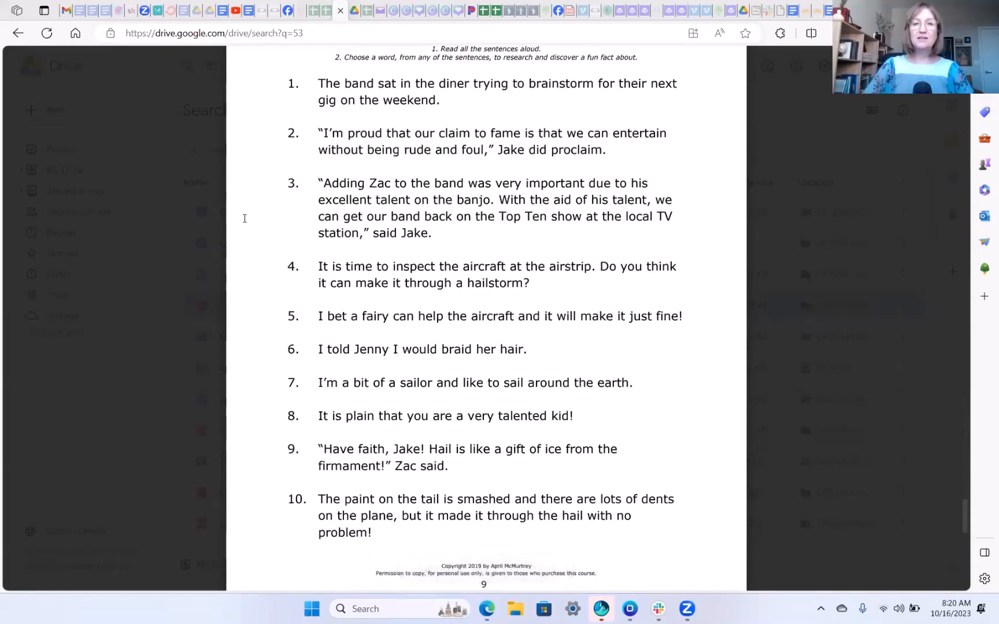
pyautogui.scroll(-3)
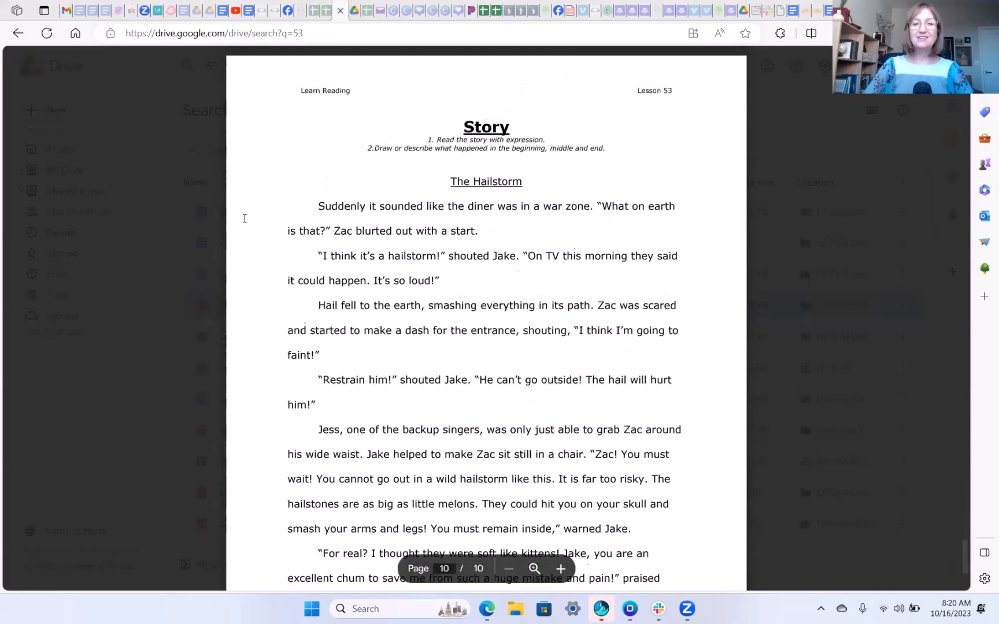
pyautogui.scroll(-3)
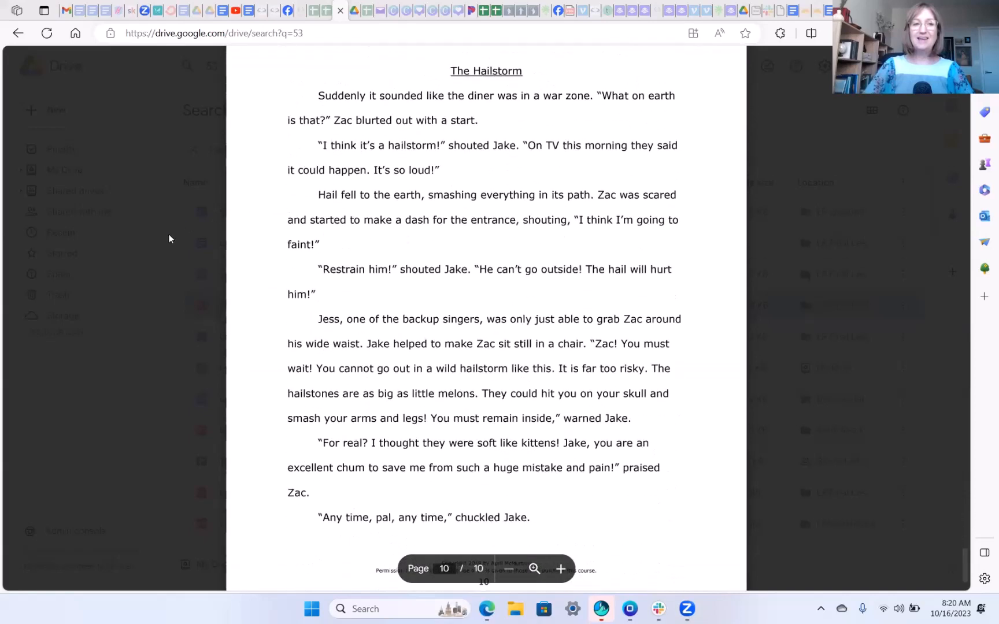